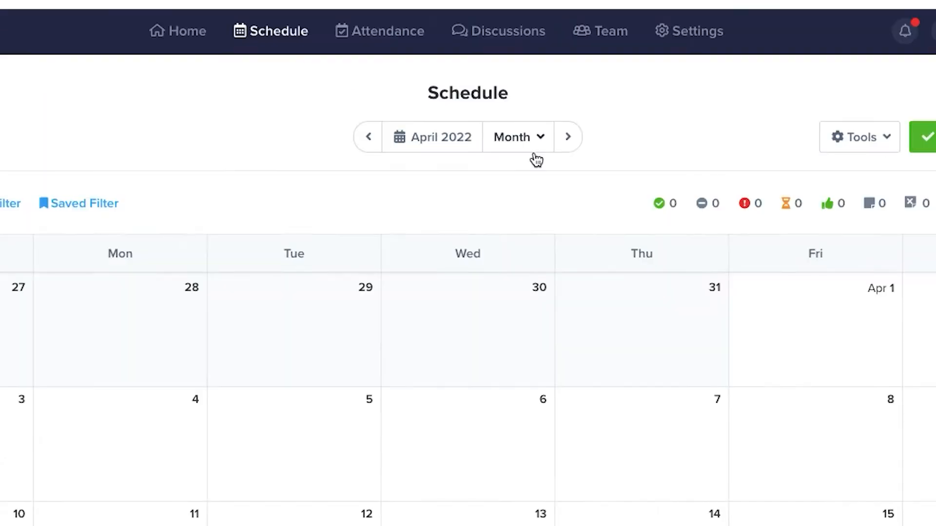
# Step: Start a new open shift on Tue Apr 19 from the April 2022 month schedule
pyautogui.click(517, 136)
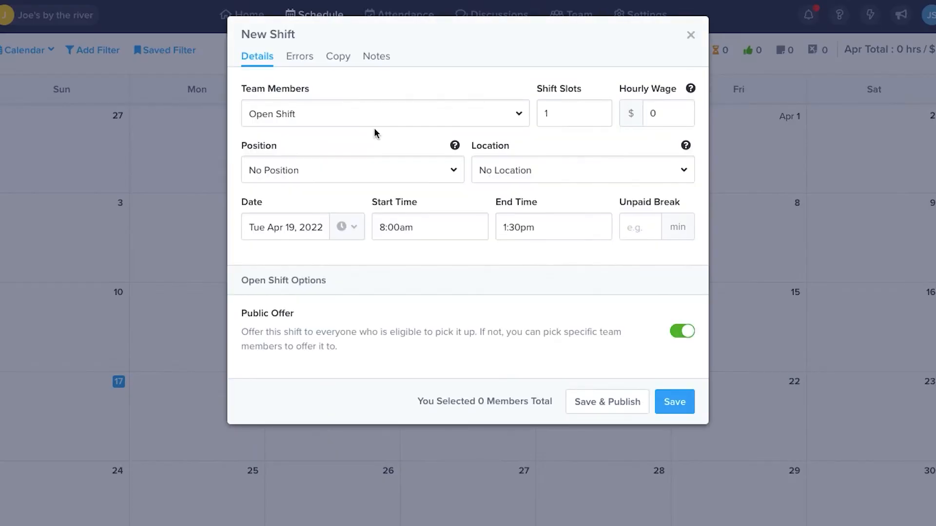
pyautogui.moveTo(462, 281)
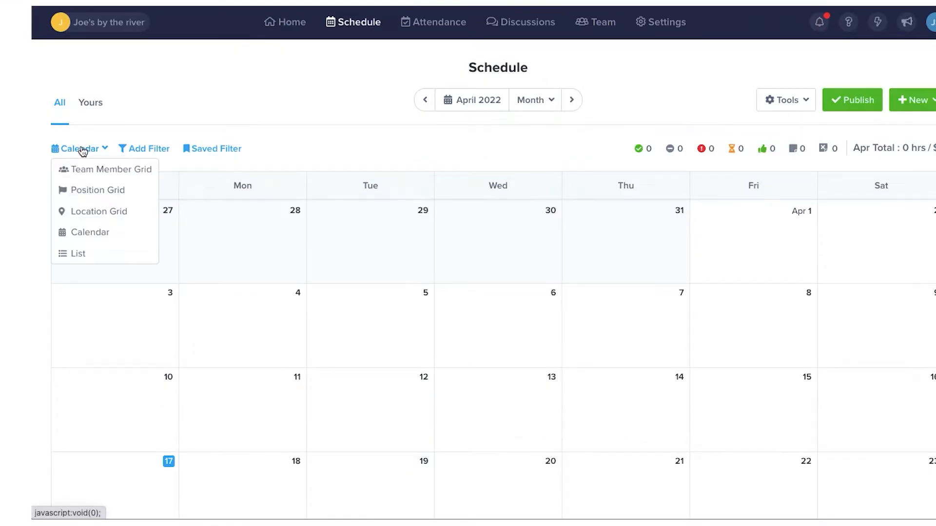
pyautogui.moveTo(105, 170)
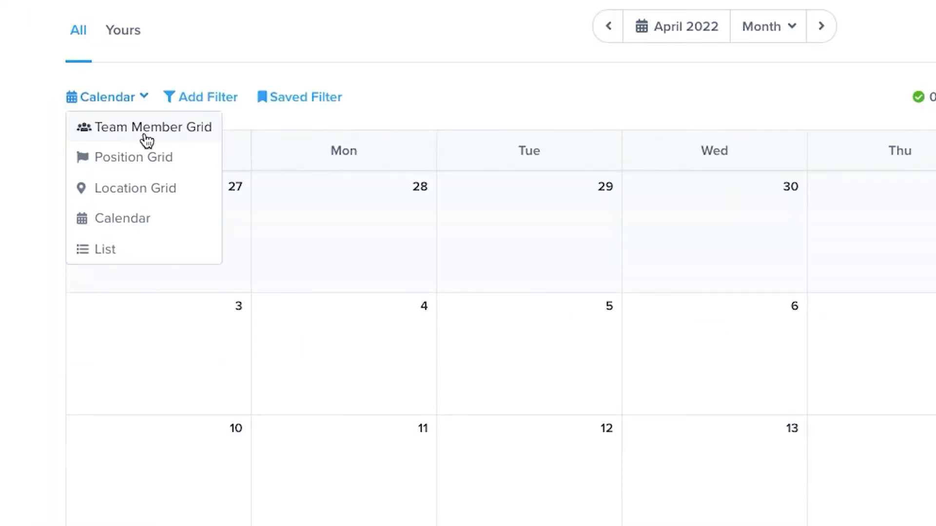
# Step: Lay the week out by team member and start a Sun Apr 17 shift for Adrian Monk
pyautogui.click(154, 126)
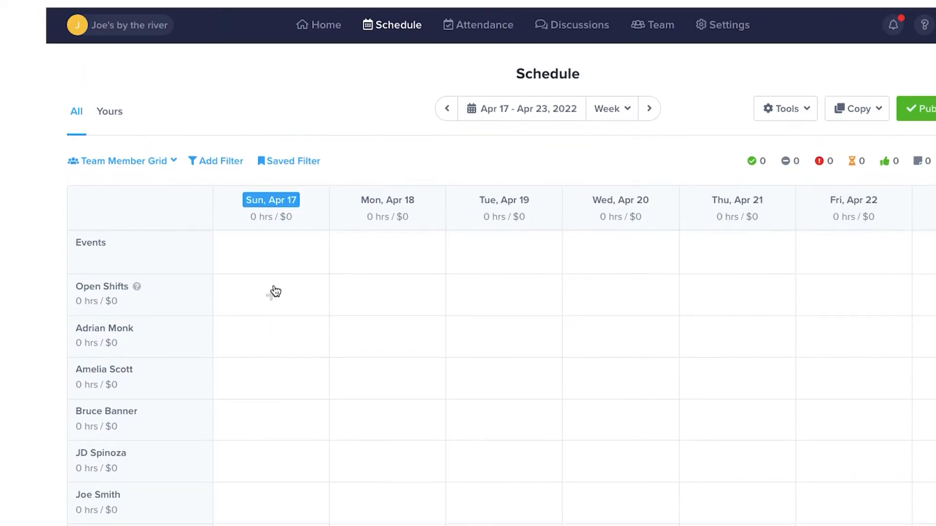
pyautogui.moveTo(262, 346)
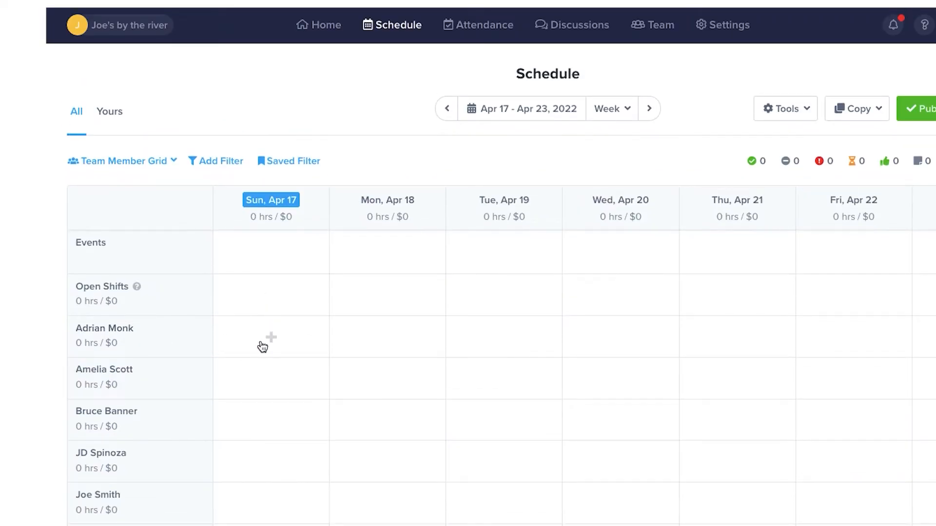
pyautogui.moveTo(298, 345)
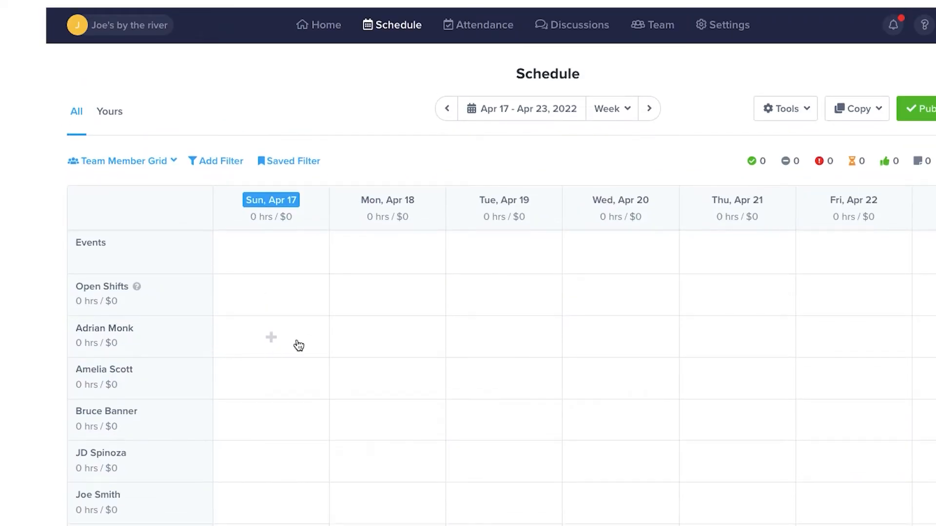
pyautogui.click(270, 337)
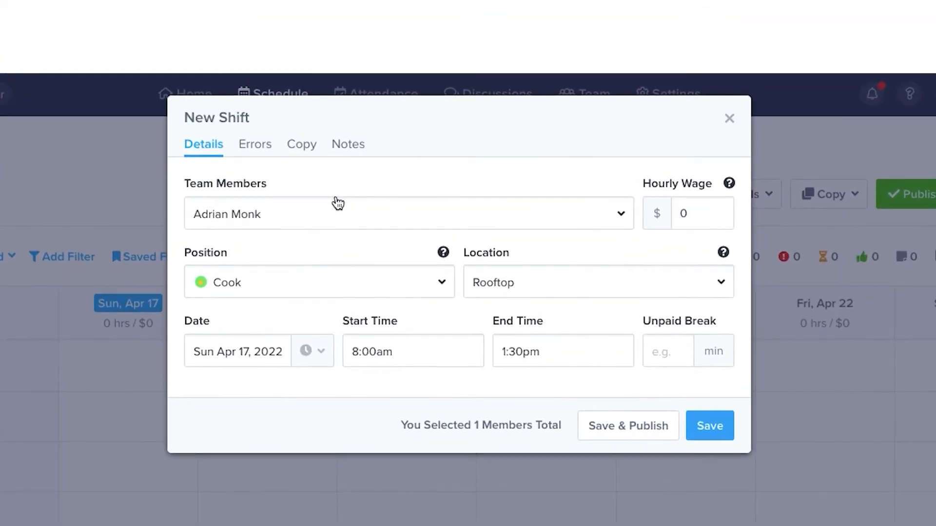
pyautogui.moveTo(235, 281)
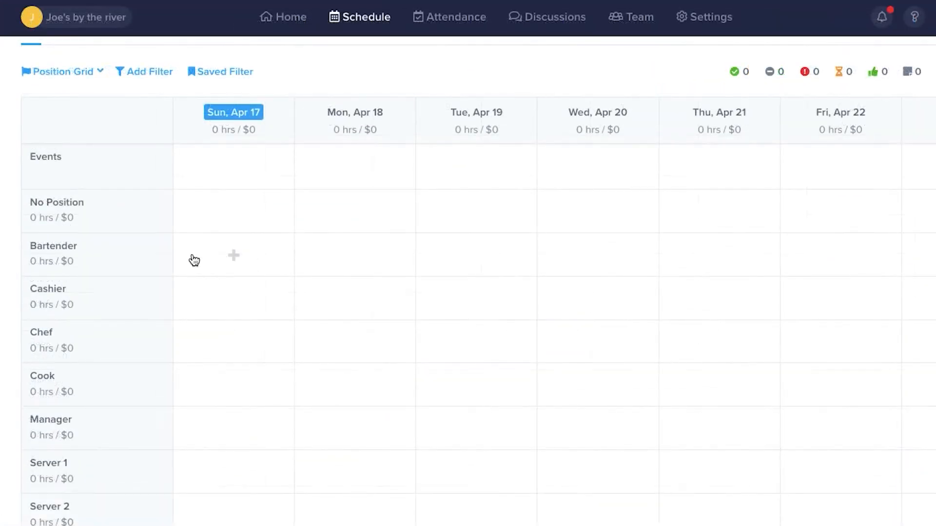
# Step: Lay the week out by location and start an open shift at Rooftop on Sun Apr 17
pyautogui.click(233, 255)
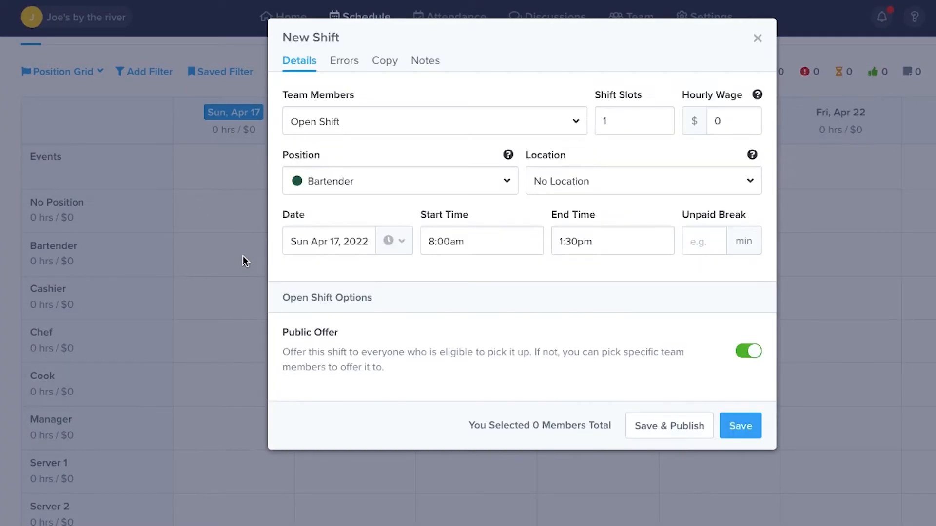
pyautogui.moveTo(394, 208)
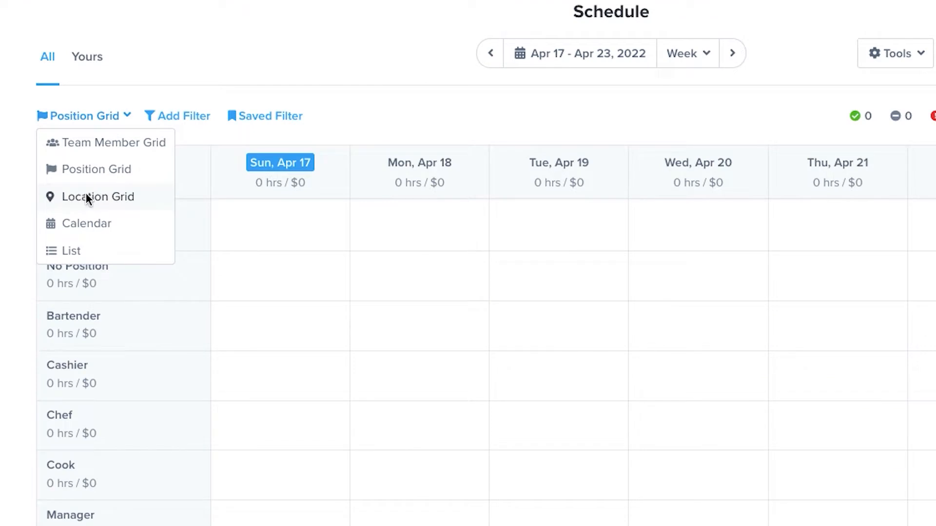
pyautogui.click(98, 196)
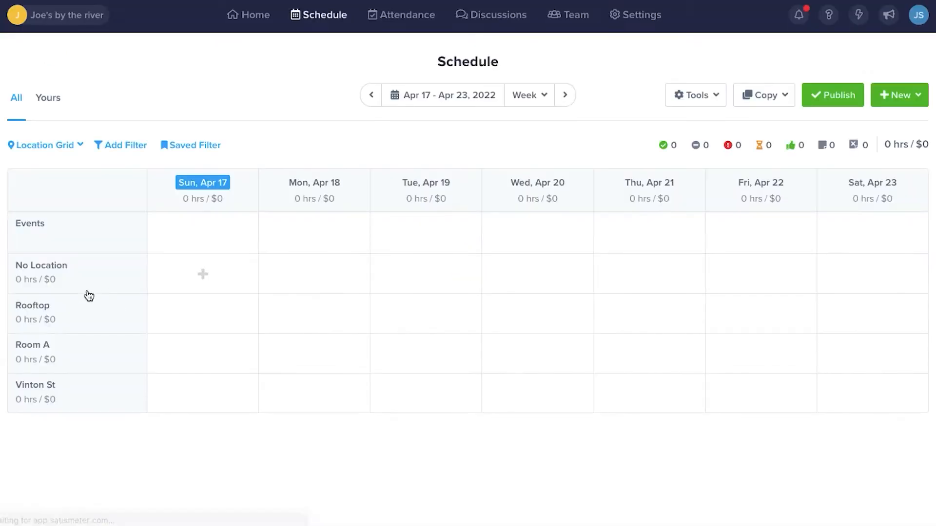
pyautogui.moveTo(578, 345)
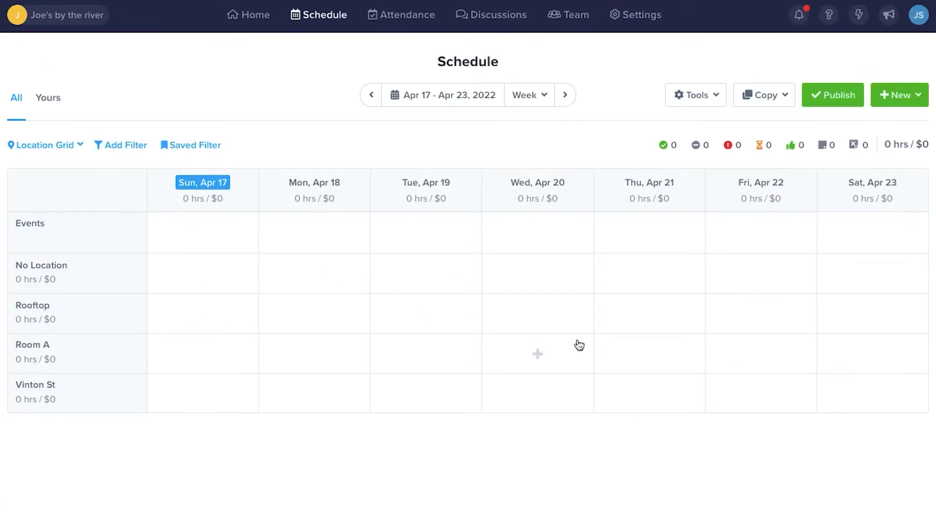
pyautogui.click(536, 353)
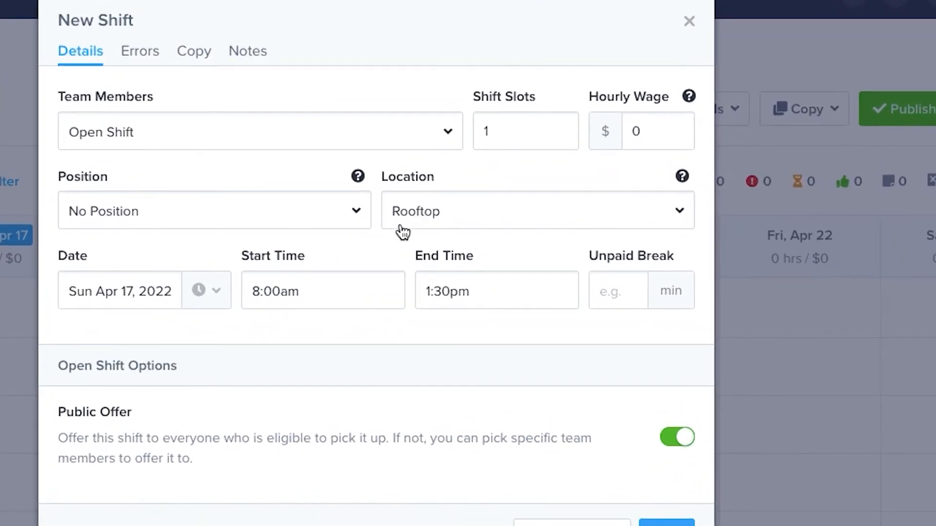
# Step: Dismiss the Rooftop form and start a fresh new shift via New > Shift
pyautogui.click(689, 22)
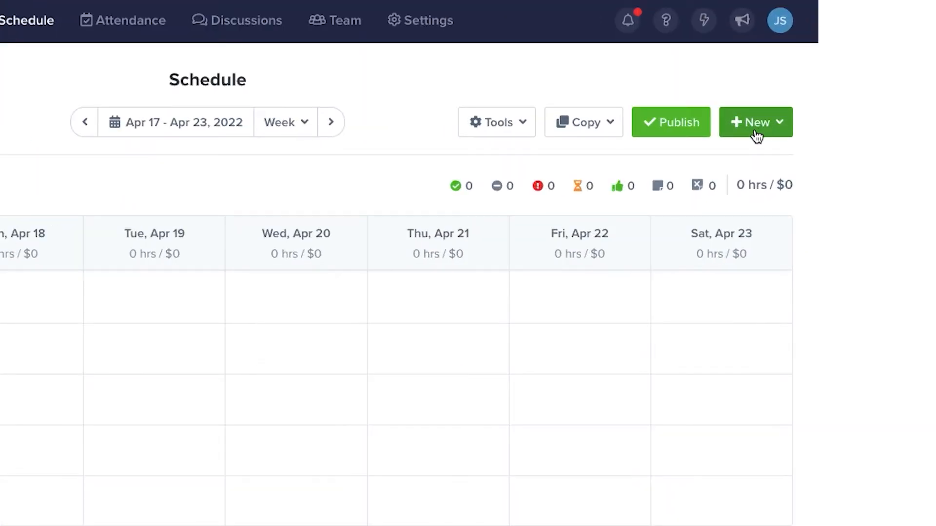
pyautogui.click(755, 122)
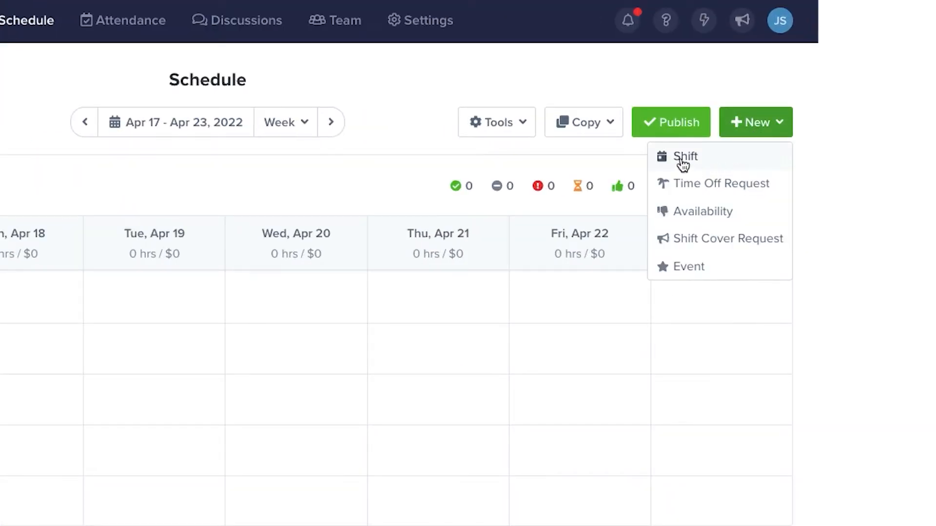
pyautogui.click(686, 156)
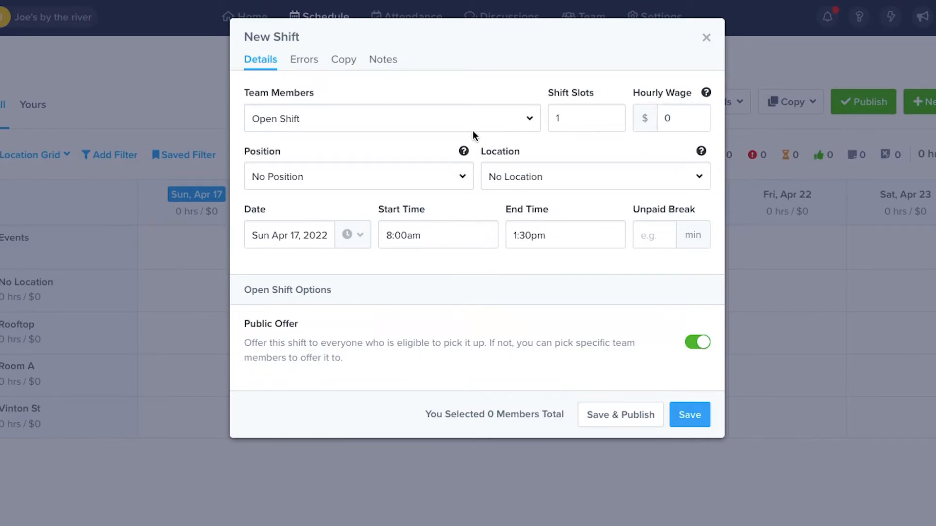
pyautogui.moveTo(409, 82)
pyautogui.write('25')
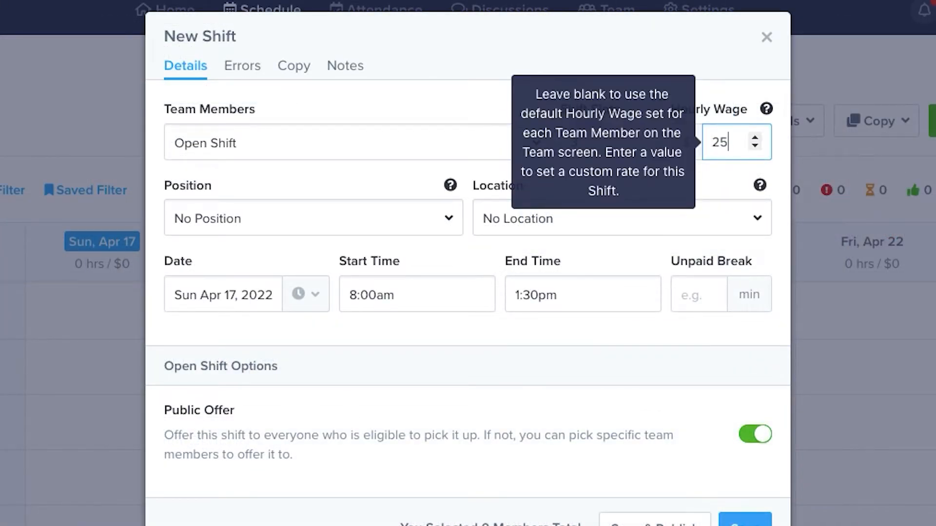
pyautogui.moveTo(714, 191)
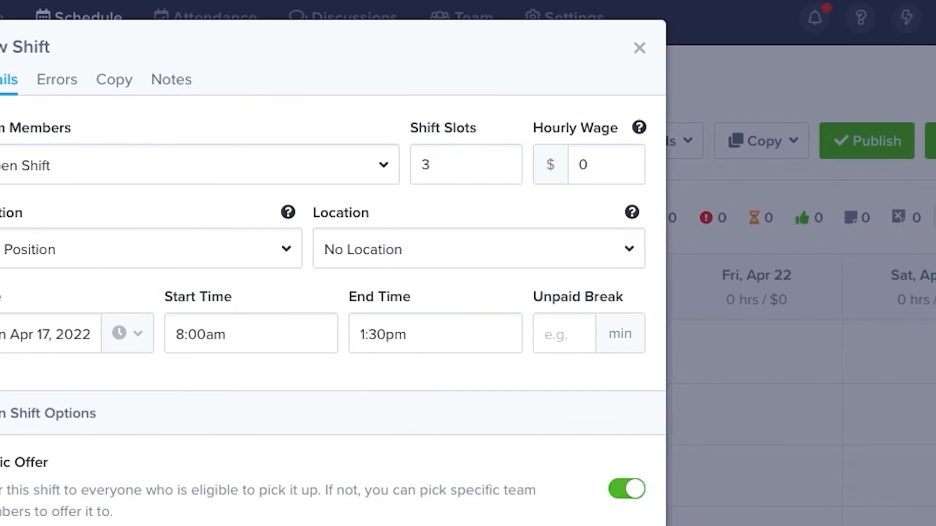
# Step: Bring up the positions available for the 3-slot open shift
pyautogui.click(353, 177)
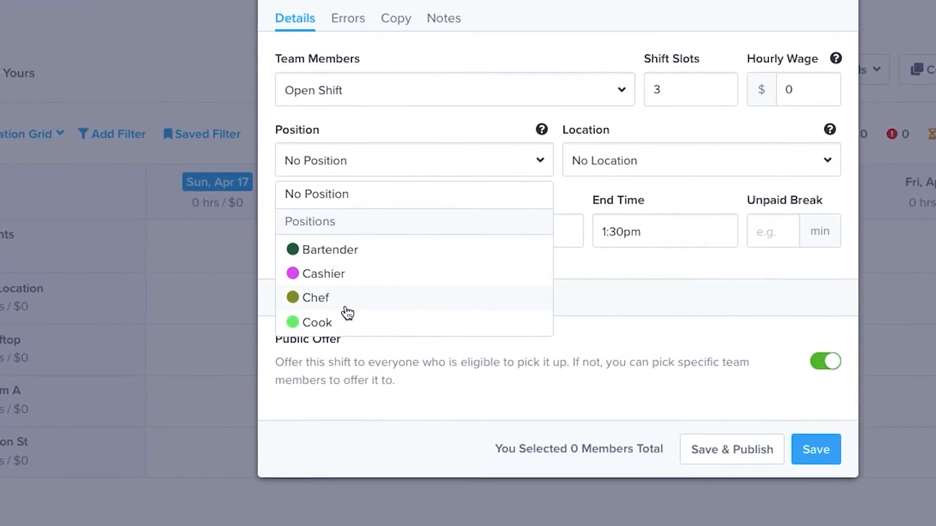
# Step: Set the open Bartender shift's location for Sun Apr 17, 7:30am–2:30pm
pyautogui.scroll(-3)
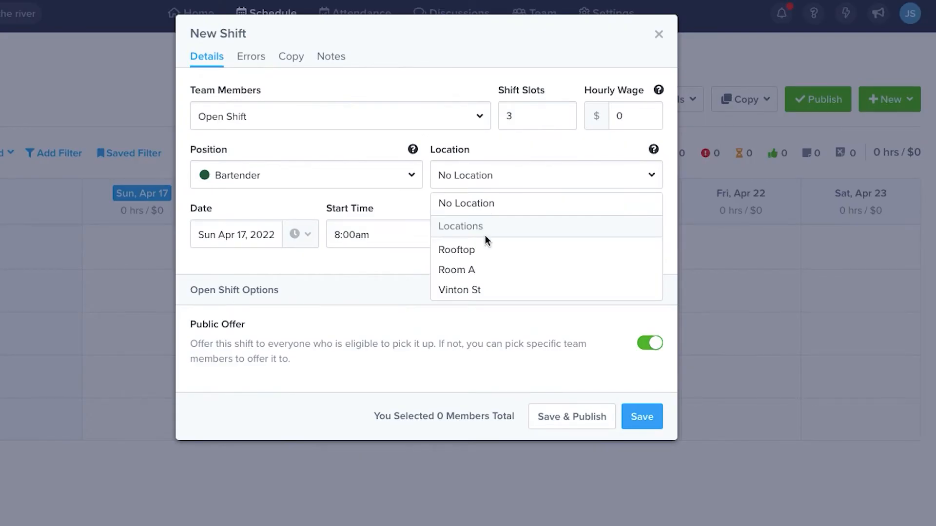
pyautogui.moveTo(462, 273)
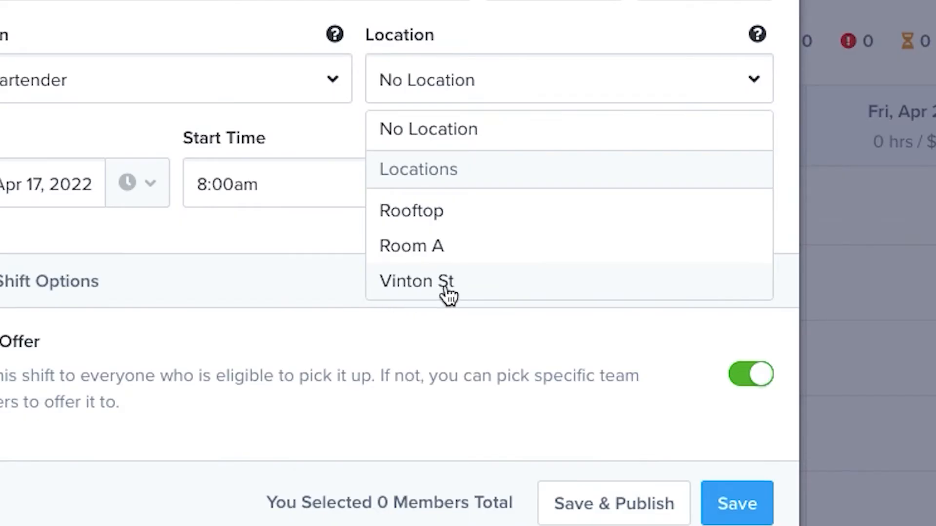
pyautogui.click(410, 210)
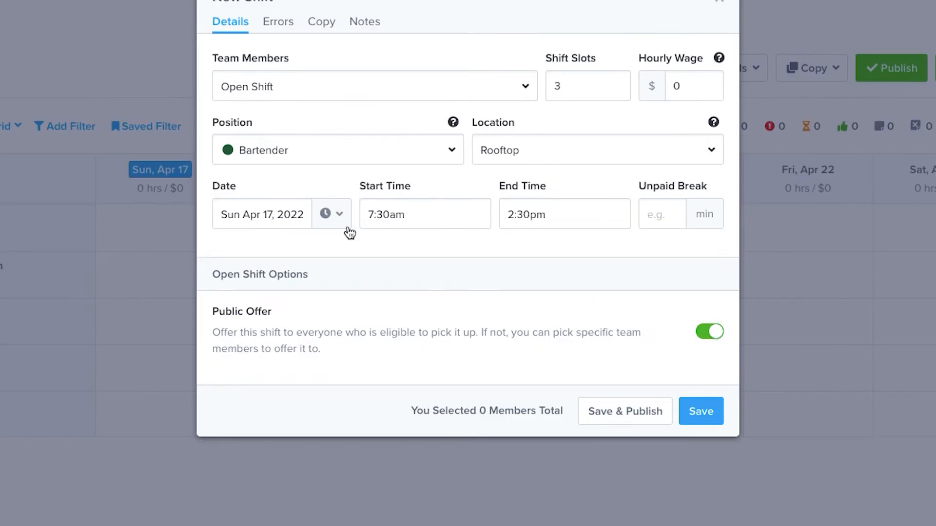
# Step: Use the 10pm – 3am preset times and turn off Public Offer for the shift
pyautogui.click(338, 214)
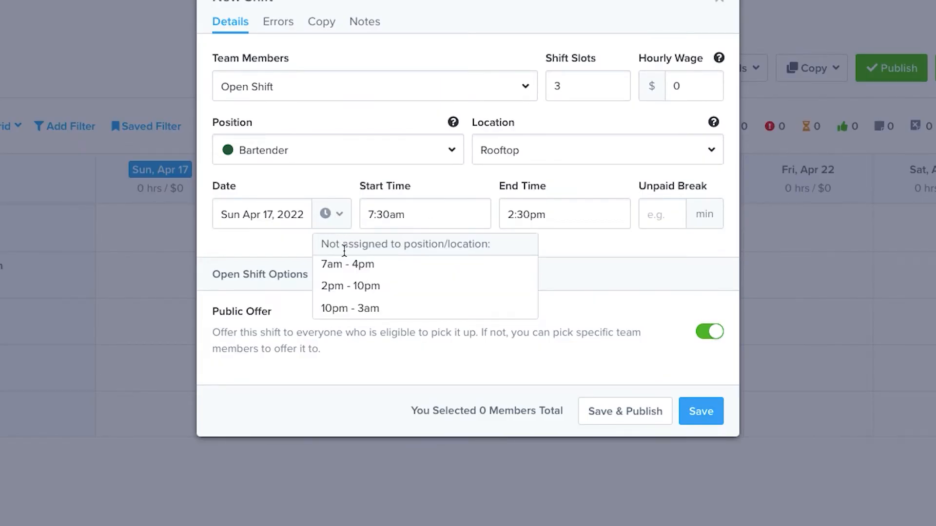
pyautogui.moveTo(347, 268)
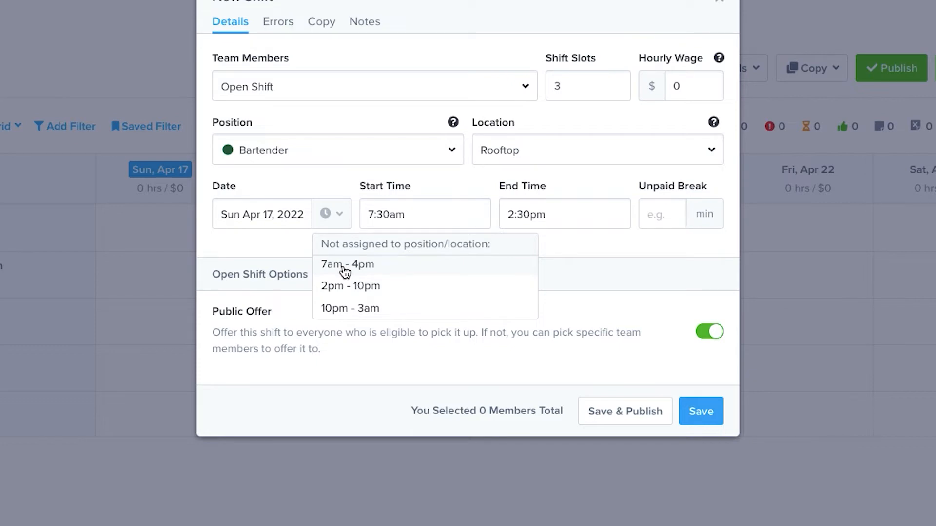
pyautogui.click(350, 308)
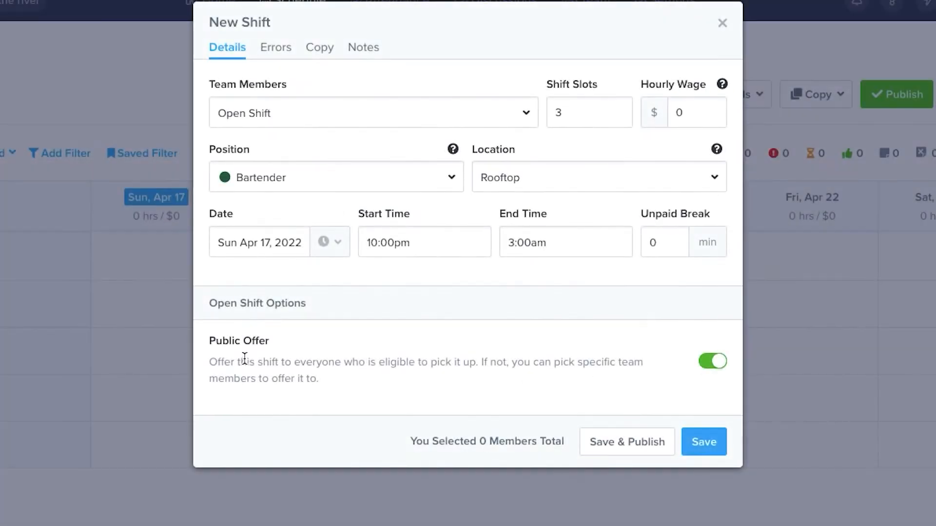
pyautogui.moveTo(275, 346)
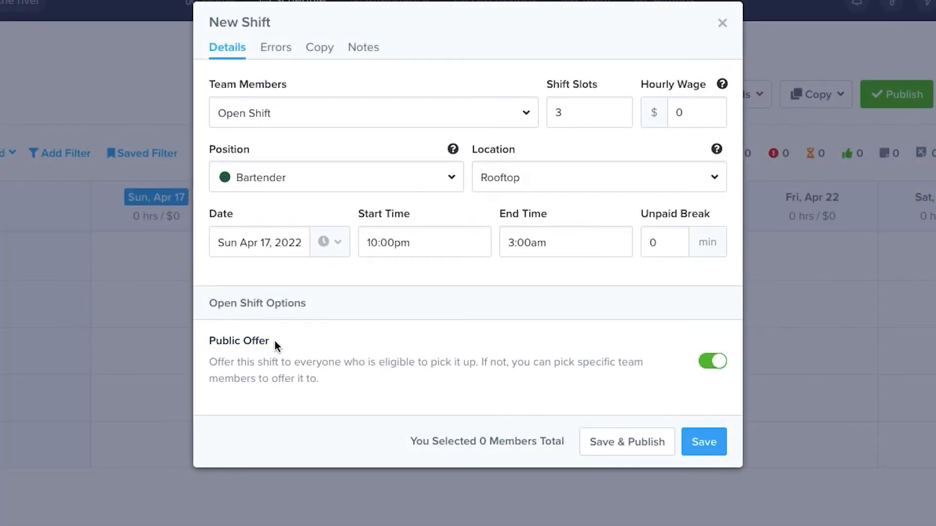
pyautogui.moveTo(491, 378)
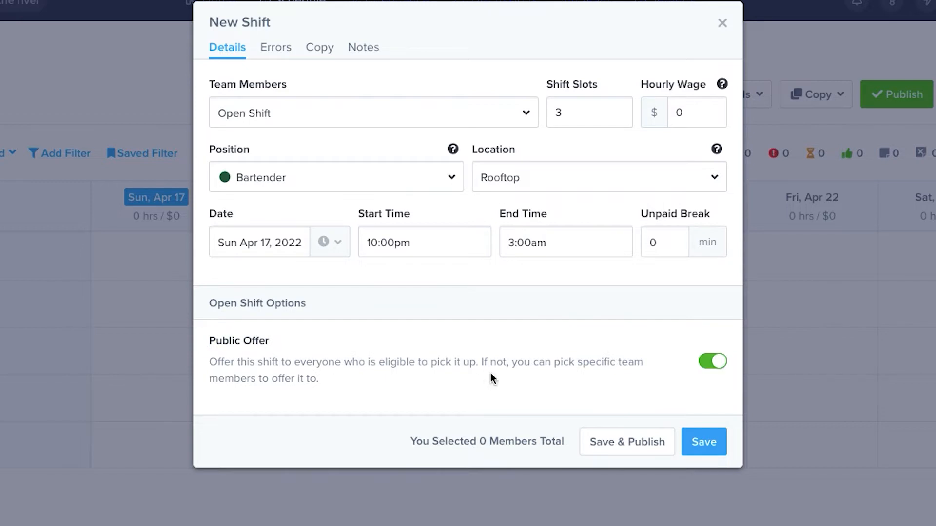
pyautogui.click(712, 360)
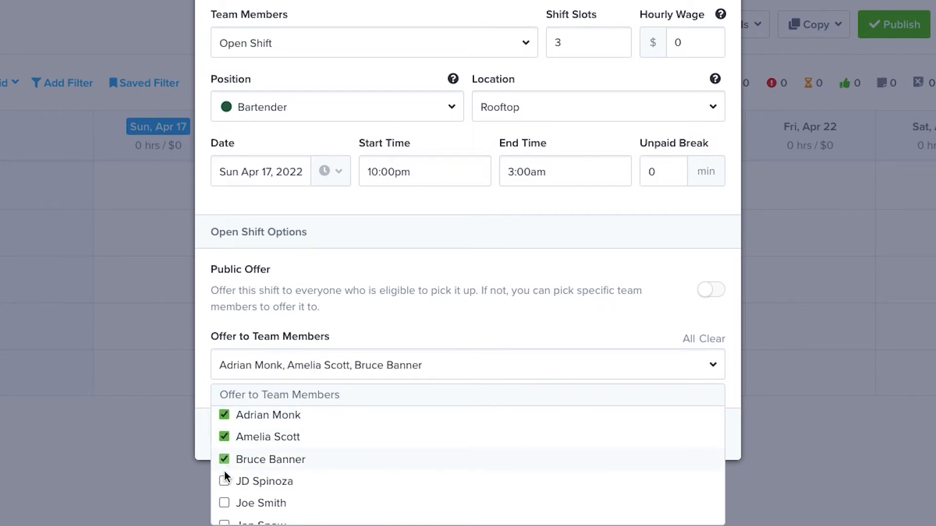
# Step: Copy the shift to Tuesday, Thursday and Friday, repeating weekly until Sat May 28, 2022
pyautogui.click(286, 108)
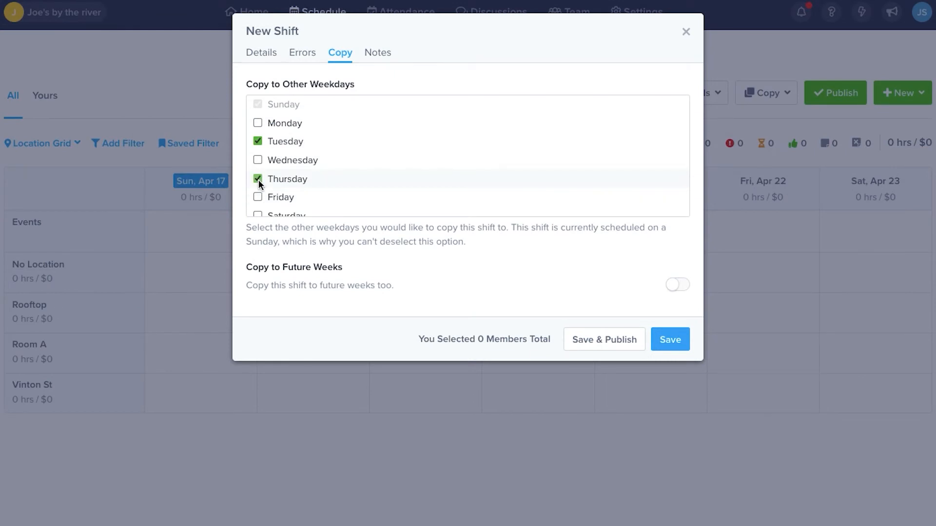
pyautogui.click(258, 193)
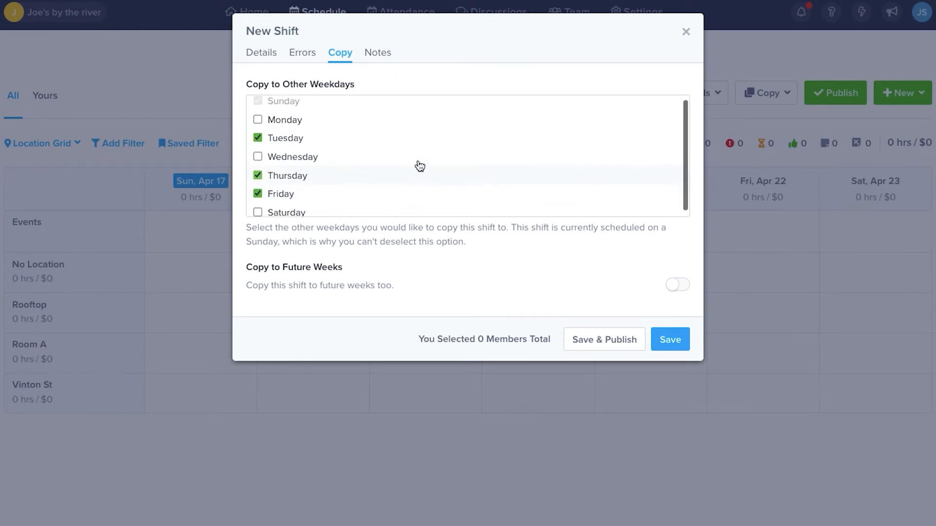
pyautogui.click(678, 284)
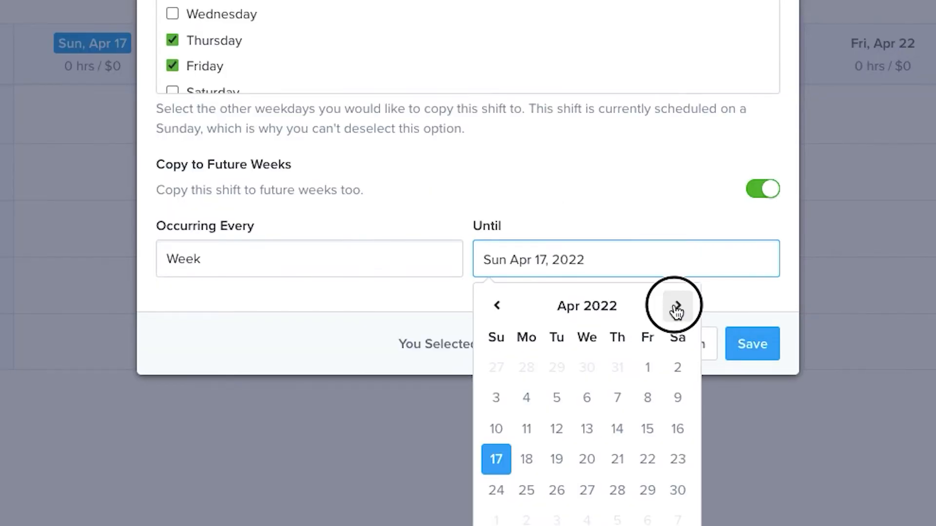
pyautogui.click(309, 258)
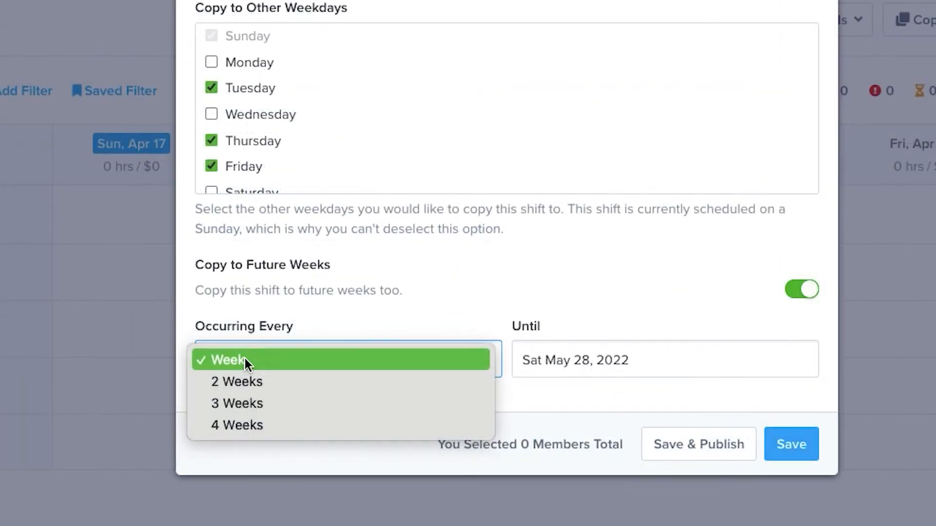
pyautogui.moveTo(249, 381)
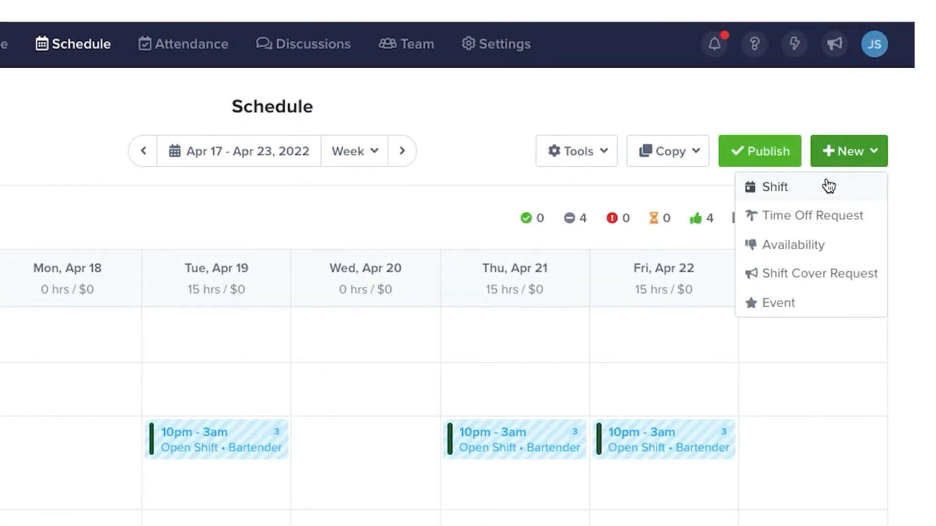
# Step: Start another Sun Apr 17 shift assigned to specific team members instead of open
pyautogui.click(774, 187)
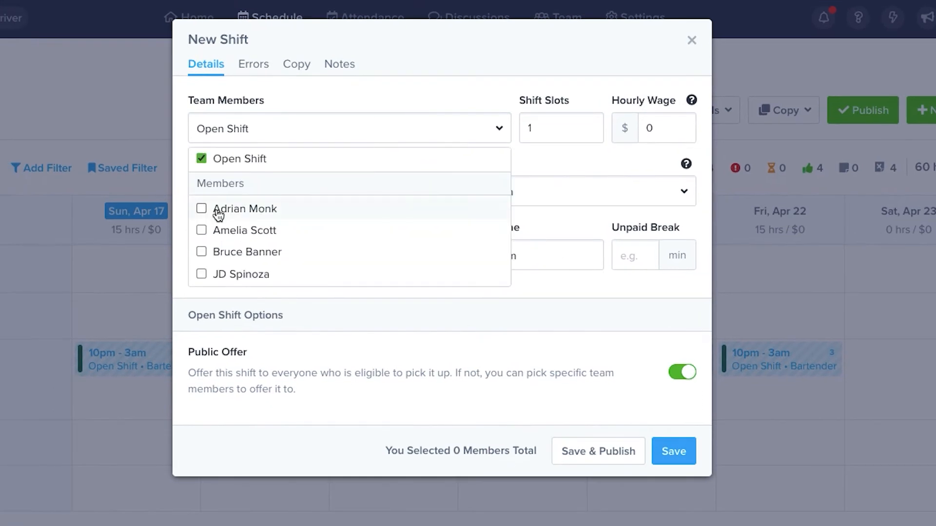
pyautogui.moveTo(208, 214)
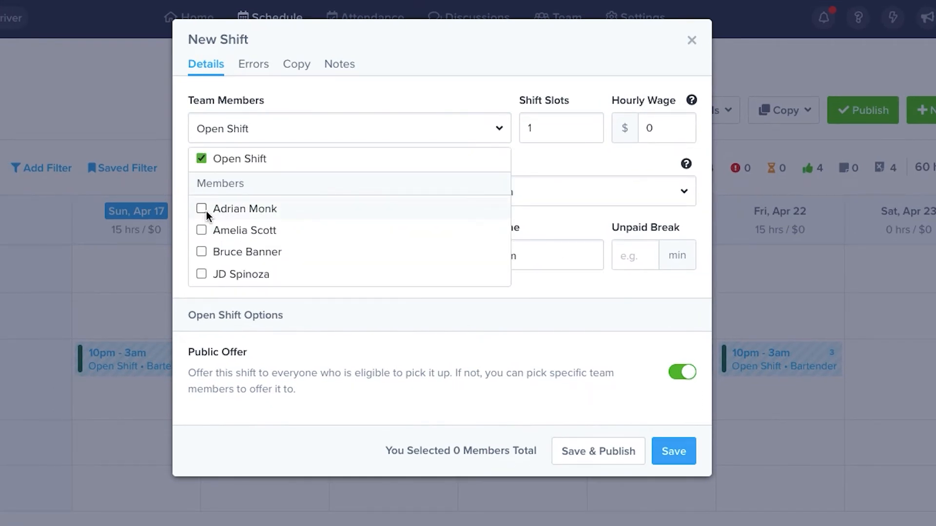
pyautogui.click(200, 209)
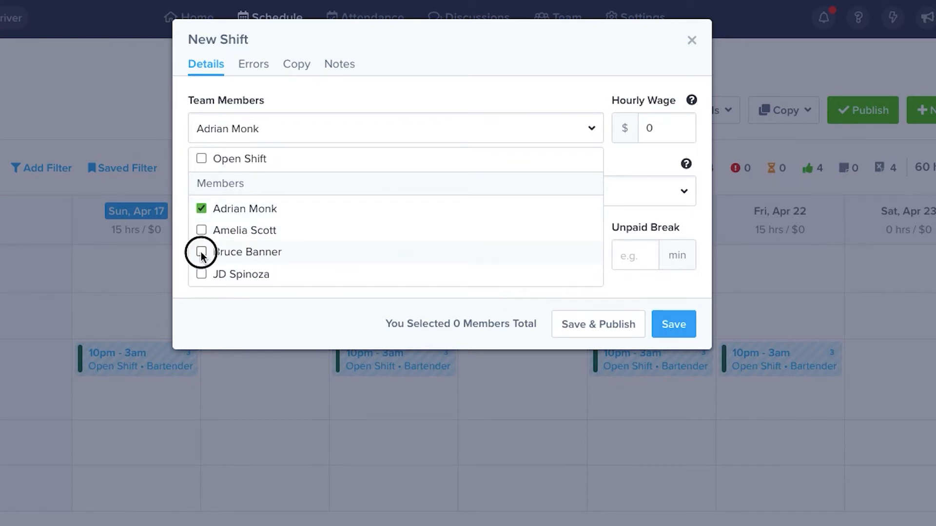
pyautogui.click(200, 252)
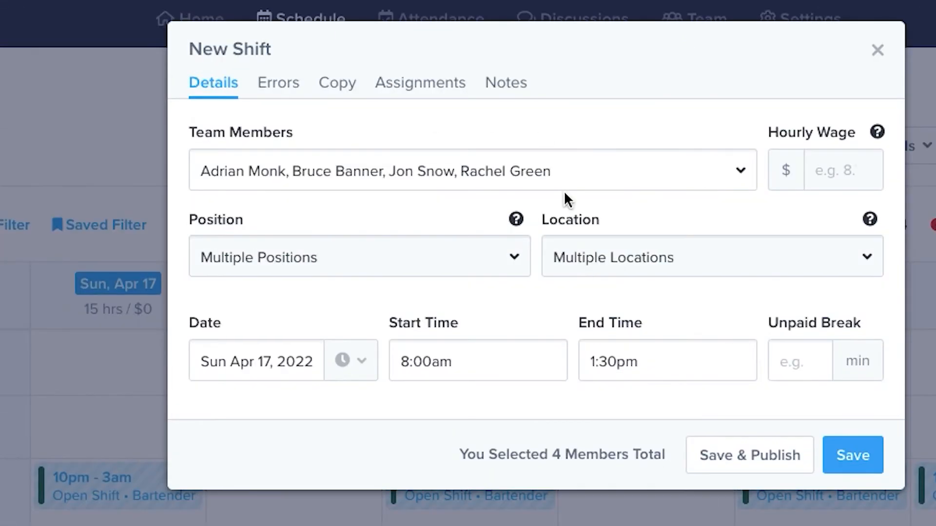
pyautogui.moveTo(362, 152)
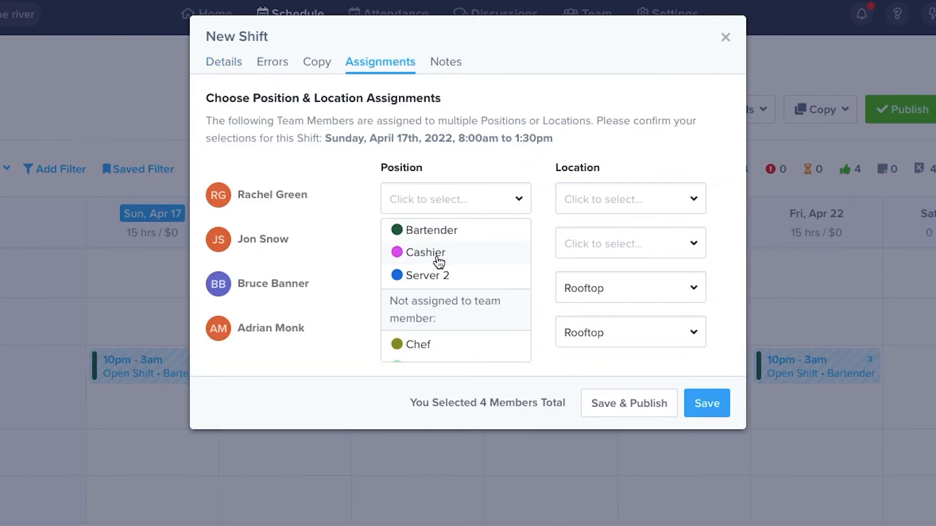
# Step: Assign Rachel Green as Cashier and place the members at Rooftop
pyautogui.click(426, 251)
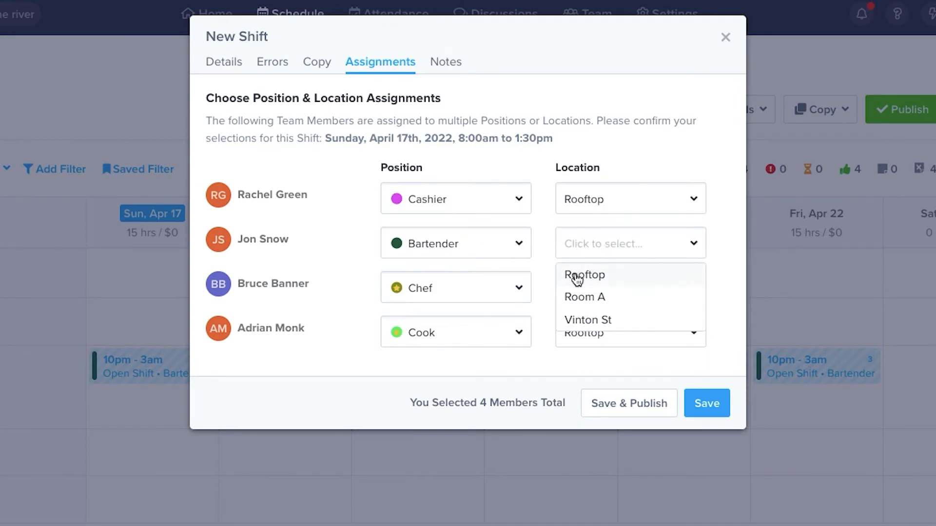
pyautogui.click(584, 275)
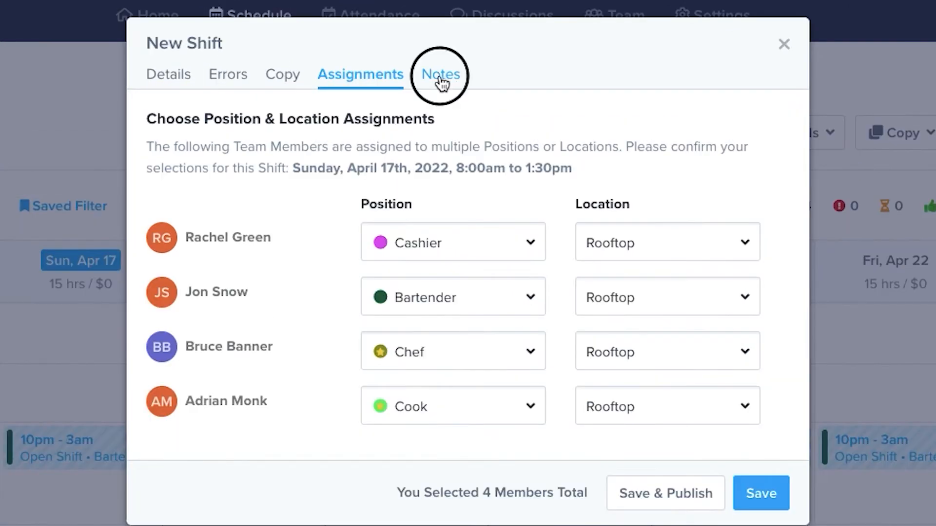
# Step: Make the shift's note visible to everyone and save the shift for the selected members
pyautogui.click(438, 74)
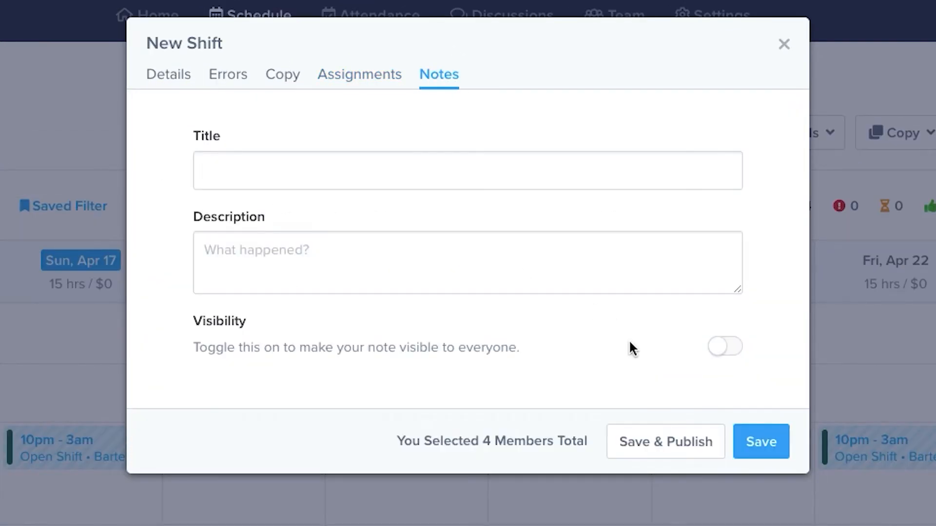
pyautogui.moveTo(752, 374)
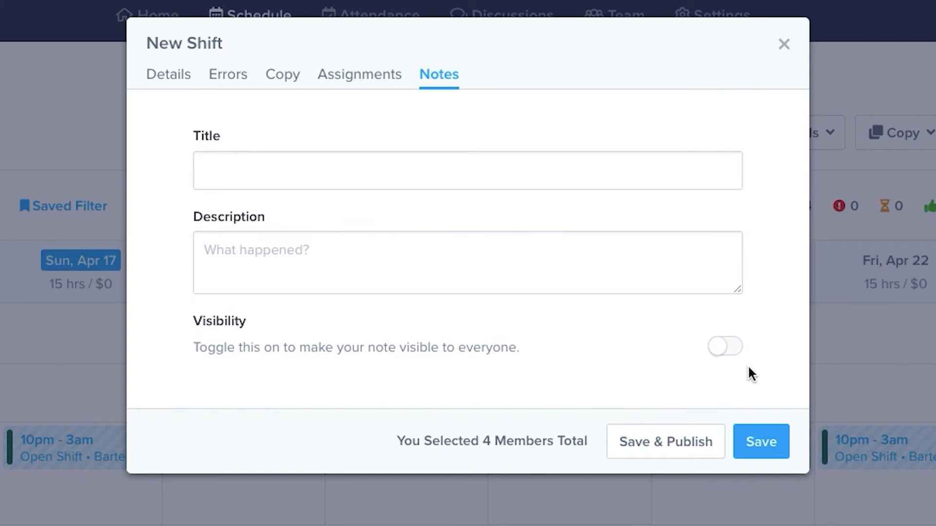
pyautogui.click(724, 347)
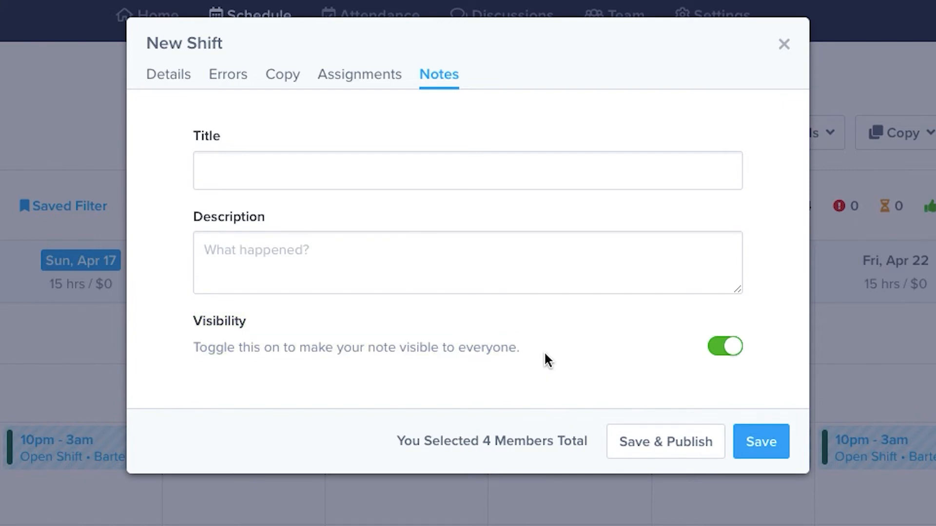
pyautogui.click(759, 442)
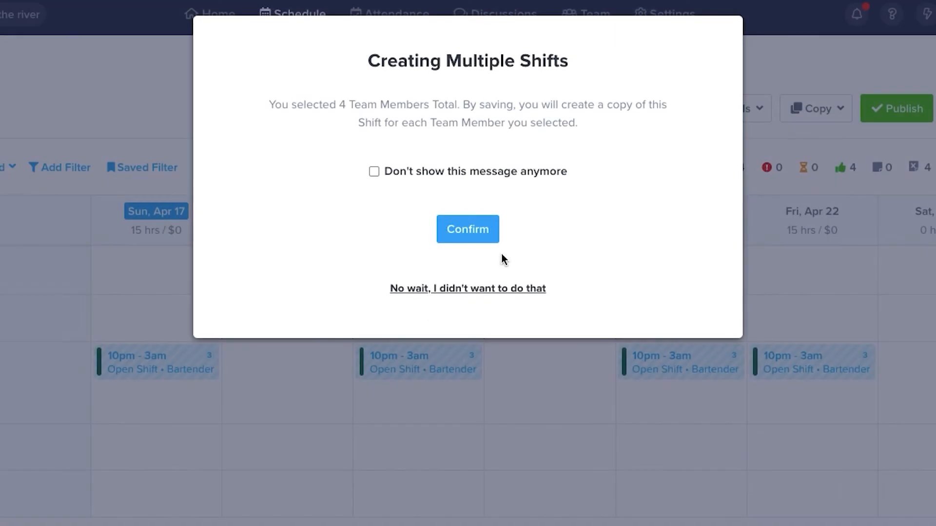
pyautogui.moveTo(317, 139)
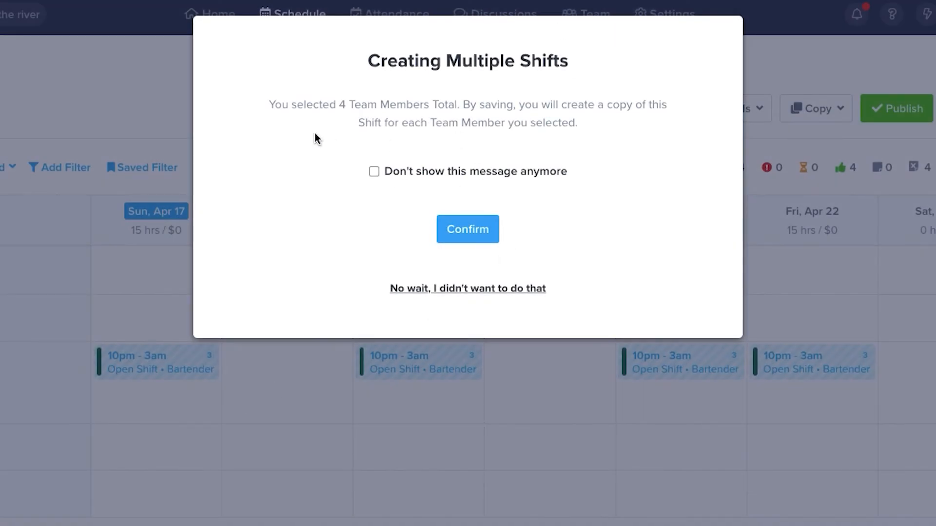
pyautogui.moveTo(311, 129)
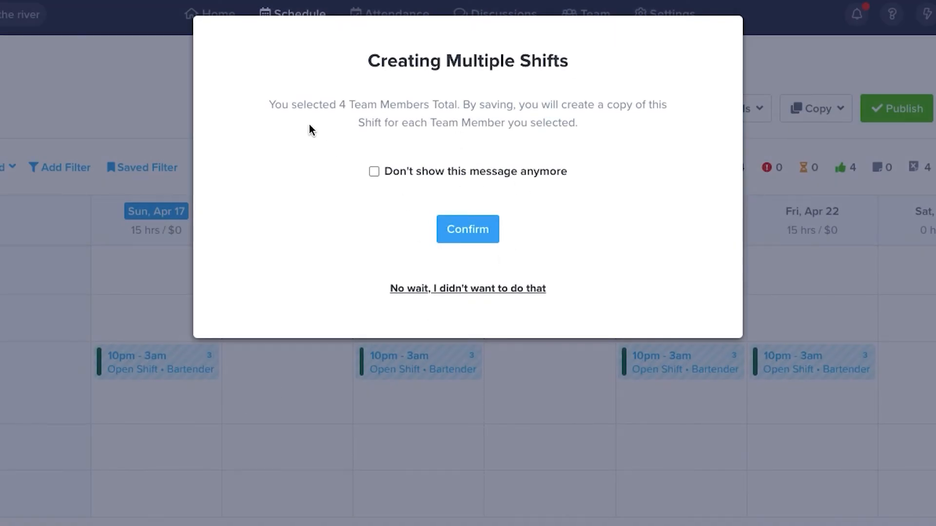
# Step: Keep the multiple-shifts warning showing and confirm creating one Rooftop shift copy per member
pyautogui.click(373, 172)
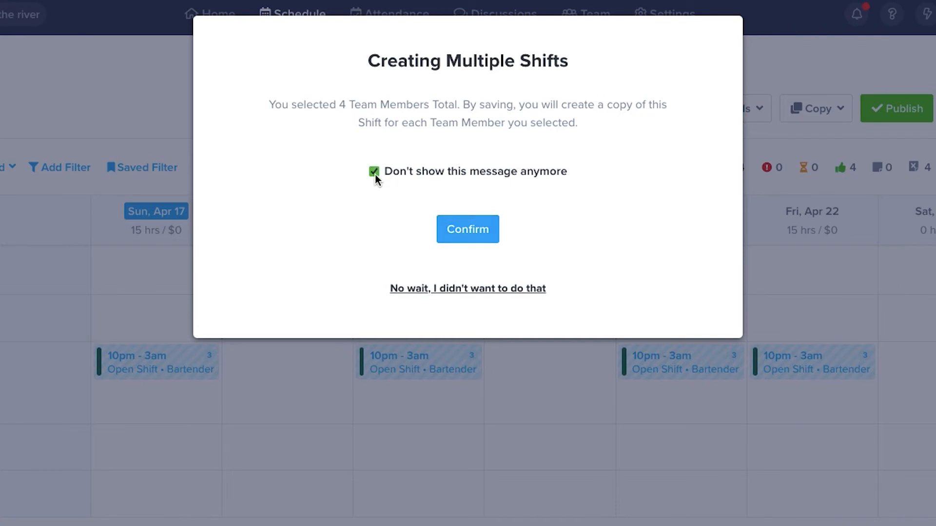
pyautogui.click(373, 172)
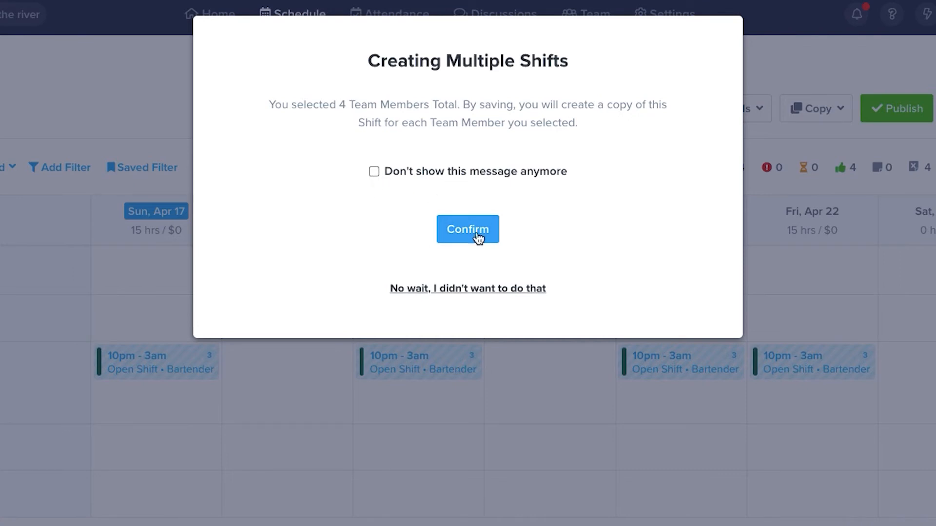
pyautogui.click(466, 230)
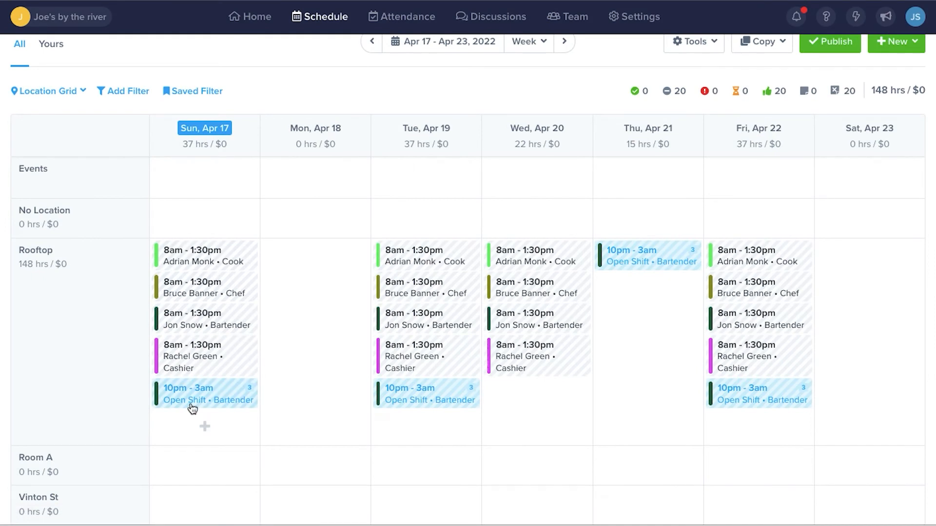
pyautogui.moveTo(456, 324)
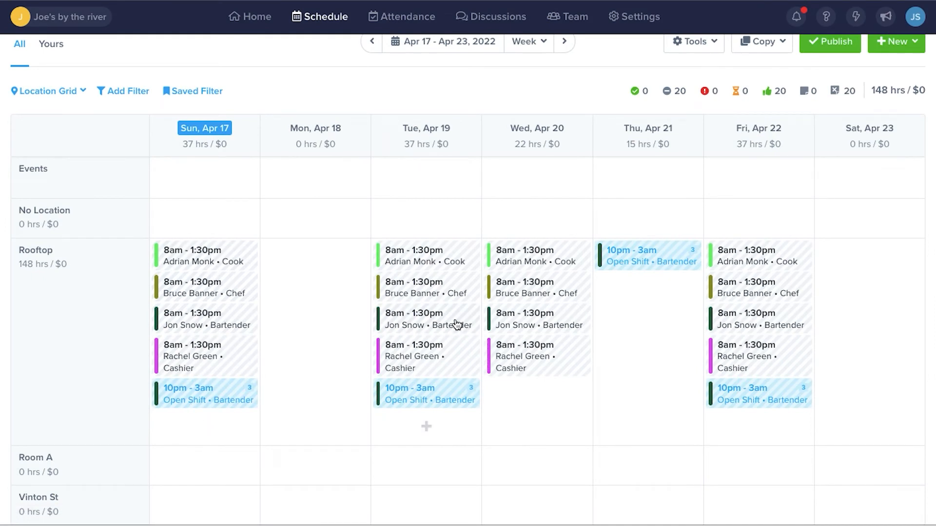
pyautogui.moveTo(478, 259)
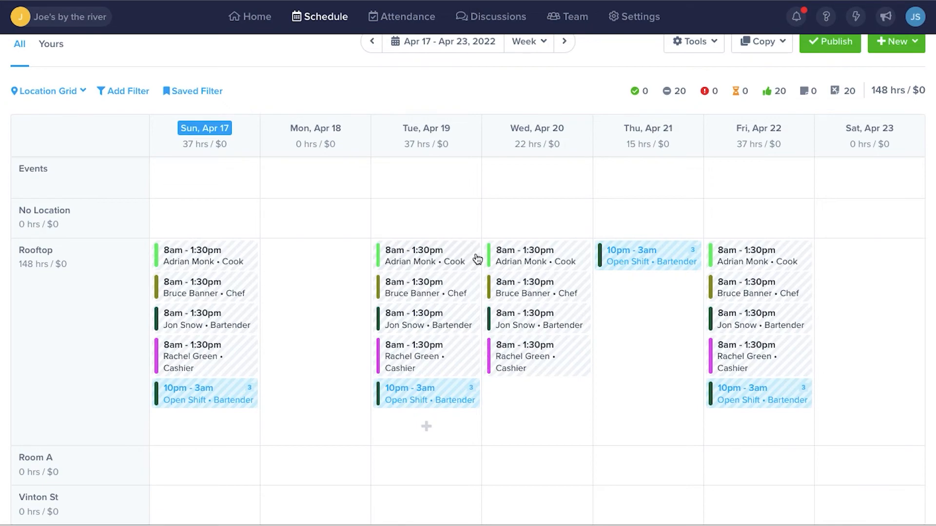
# Step: Start a new week template from the Apr 17–23 week via the Copy menu
pyautogui.click(757, 41)
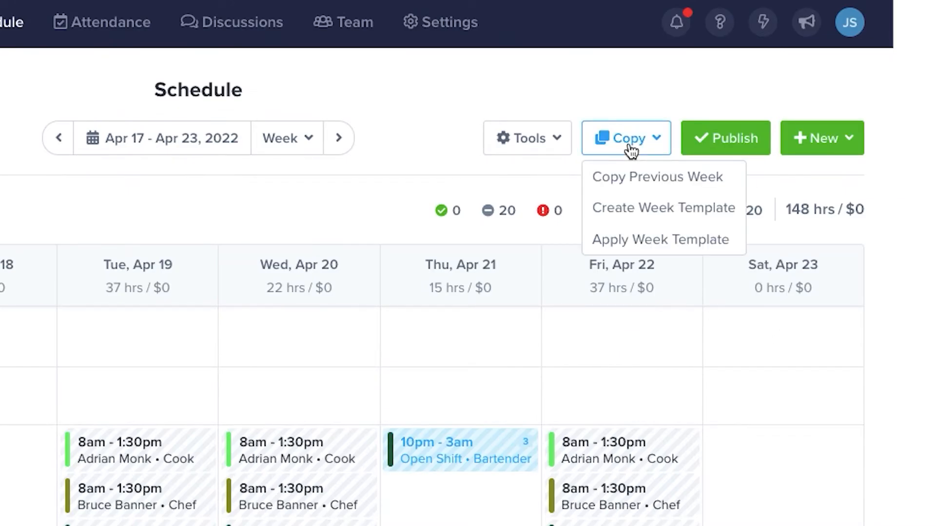
pyautogui.moveTo(688, 224)
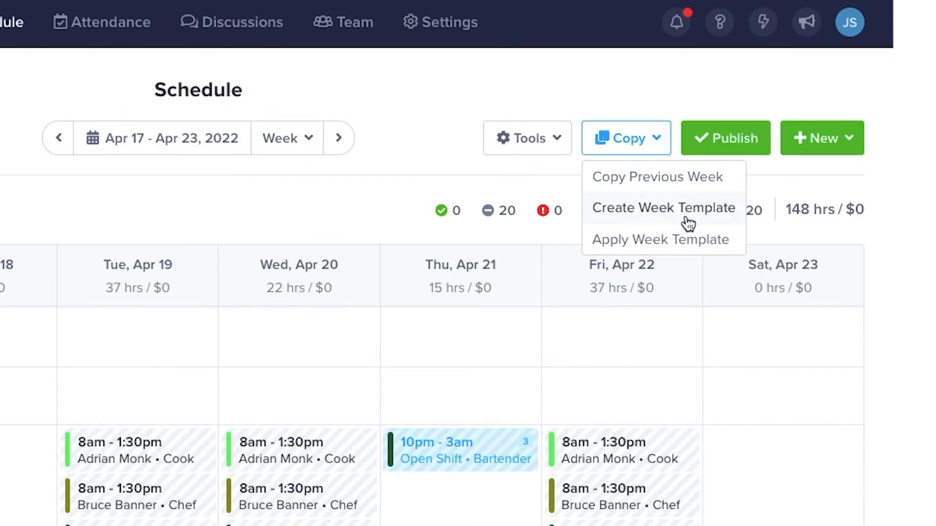
pyautogui.moveTo(673, 170)
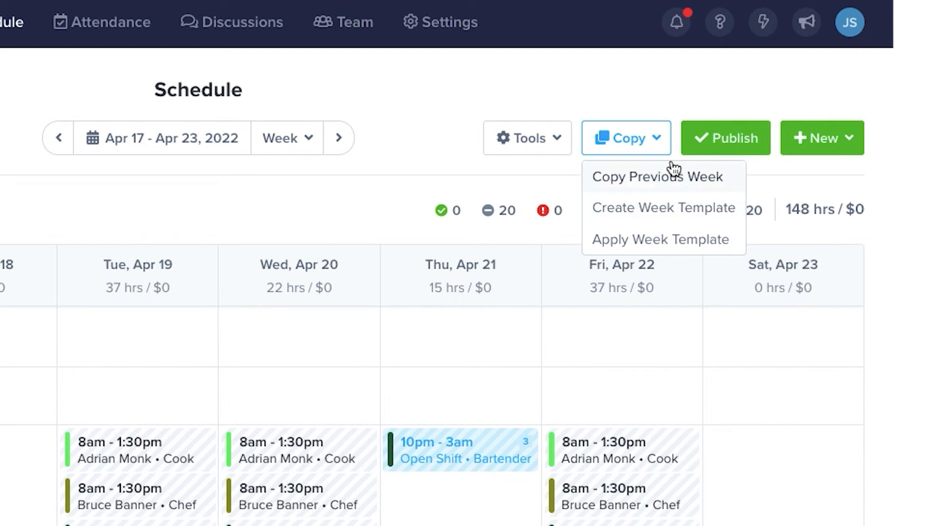
pyautogui.moveTo(635, 214)
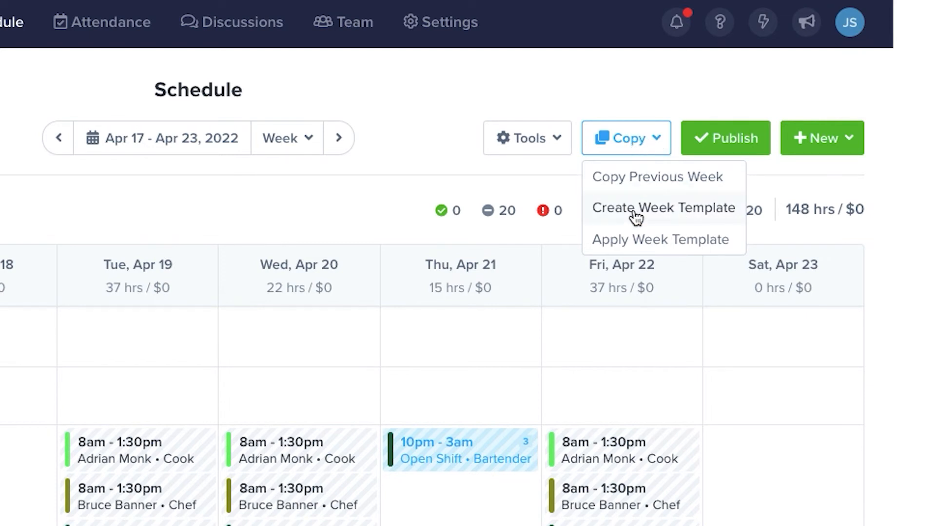
pyautogui.click(662, 206)
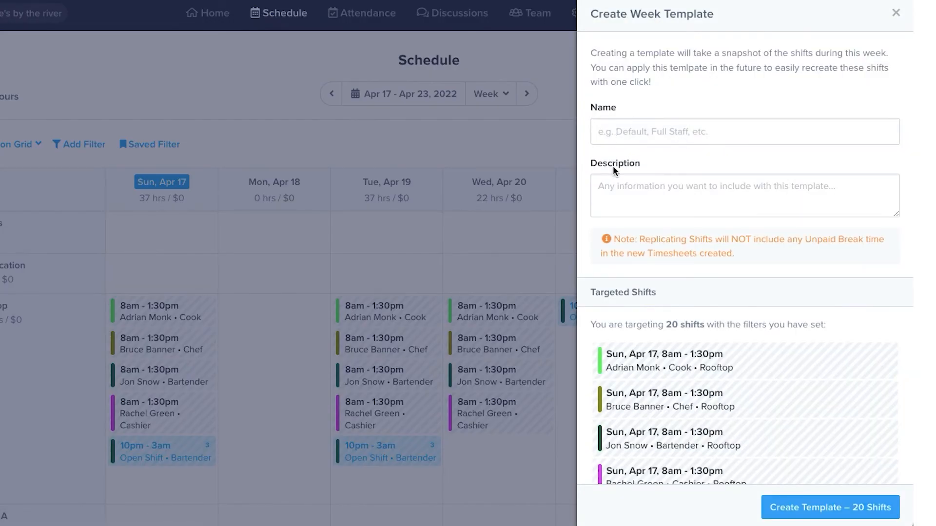
pyautogui.moveTo(696, 239)
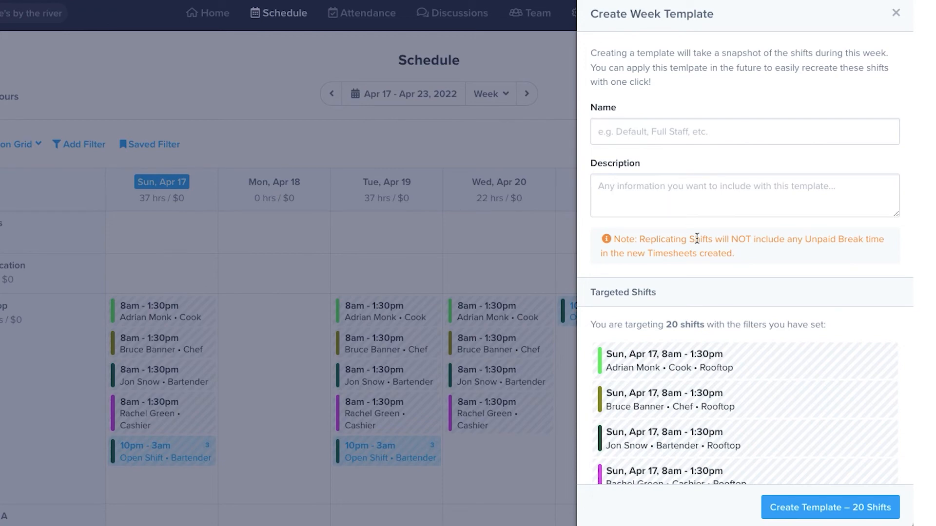
# Step: Name the template and create it from the week's 20 shifts
pyautogui.click(894, 12)
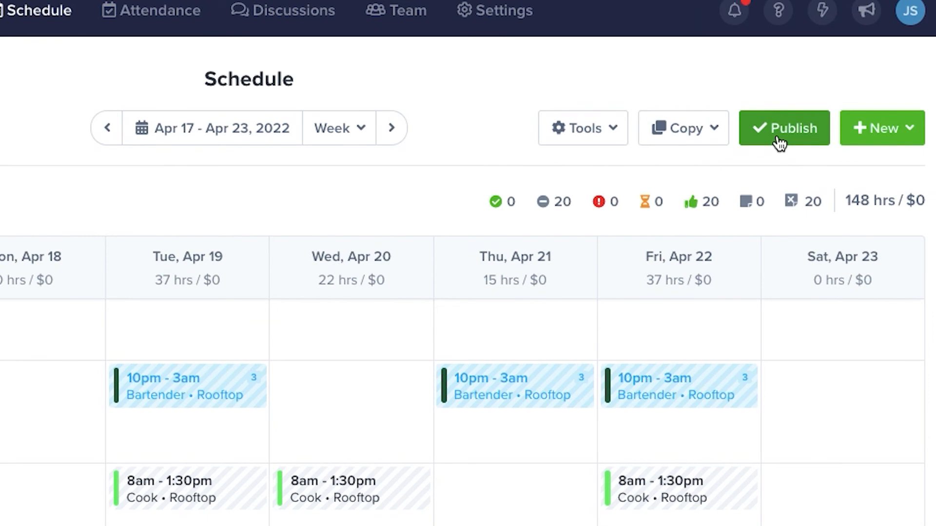
pyautogui.moveTo(756, 140)
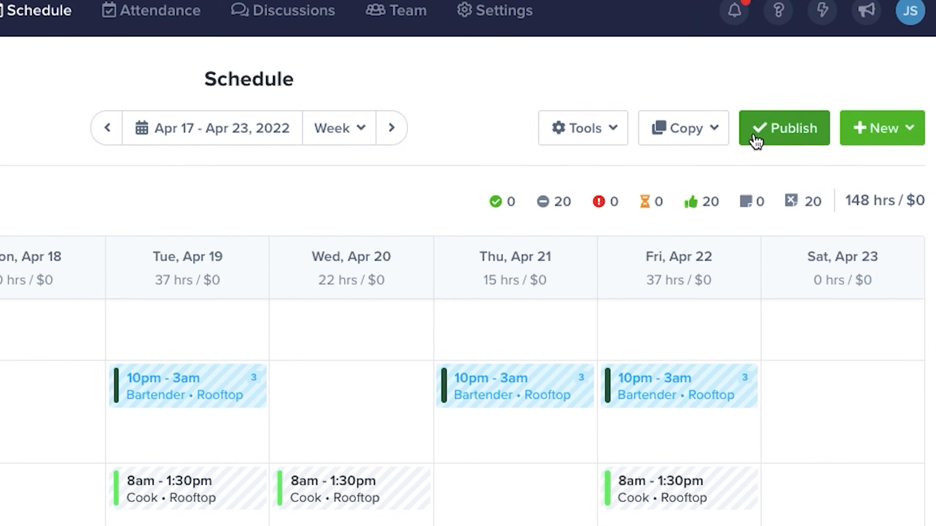
# Step: Publish the week's 20 shifts with notifications sent, then move toward the settings area
pyautogui.click(783, 127)
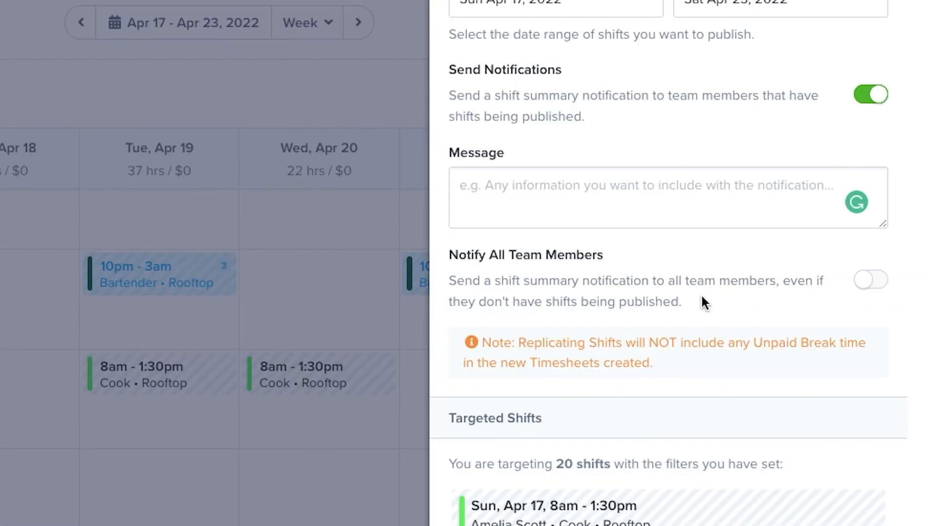
pyautogui.click(870, 280)
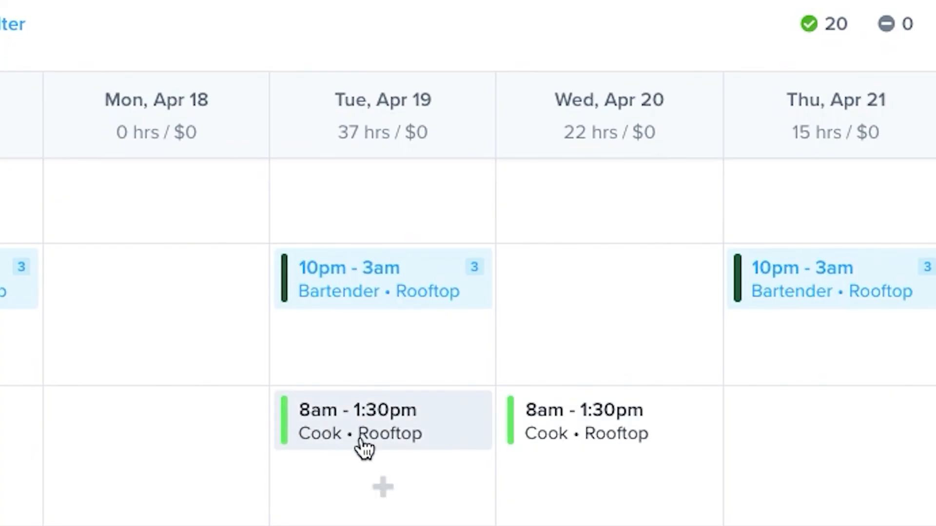
pyautogui.scroll(-3)
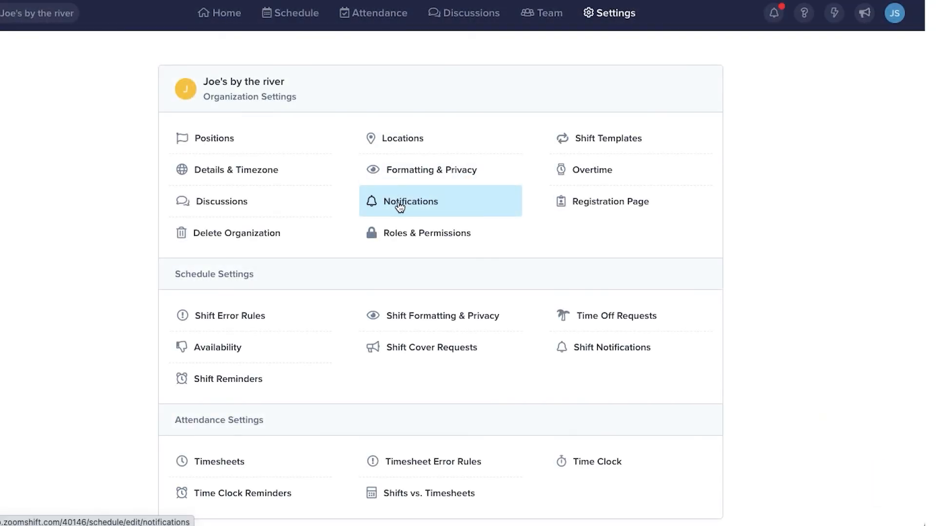
# Step: Show the Notifications panel with email, push and text notifications enabled
pyautogui.click(411, 201)
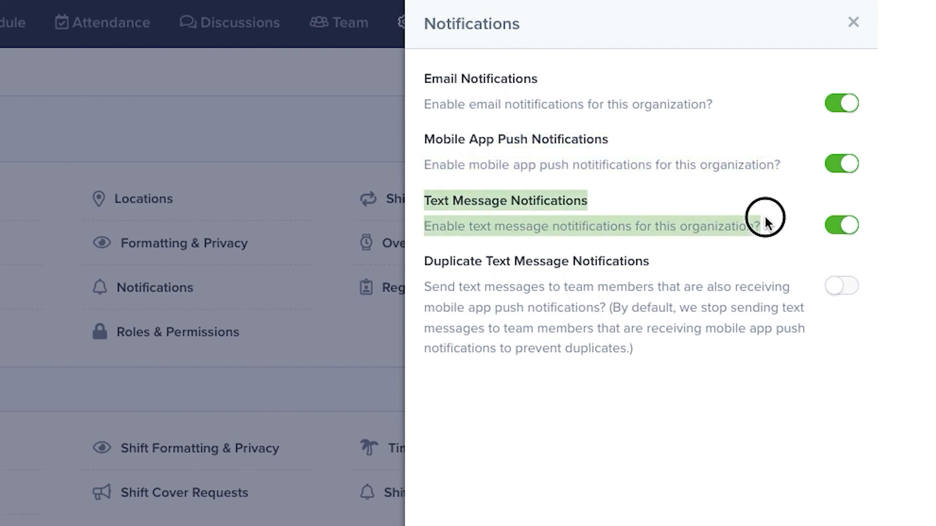
pyautogui.moveTo(648, 267)
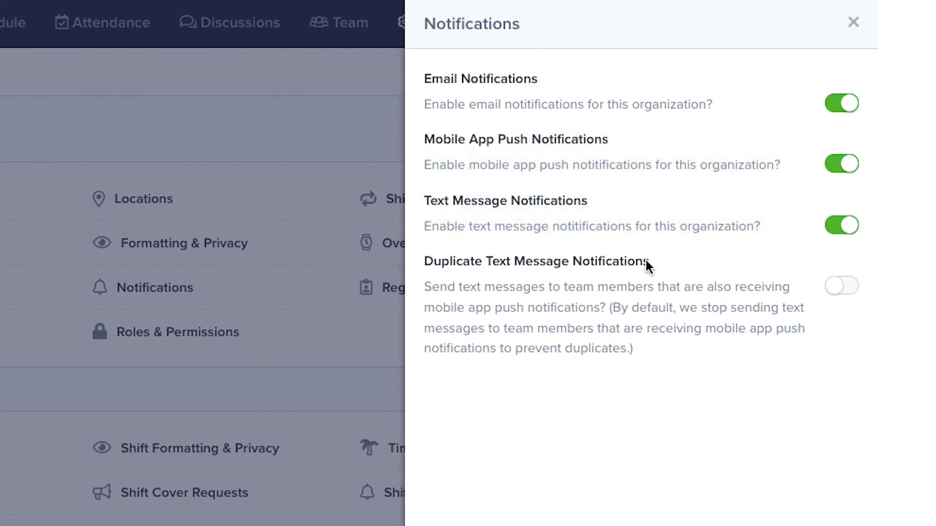